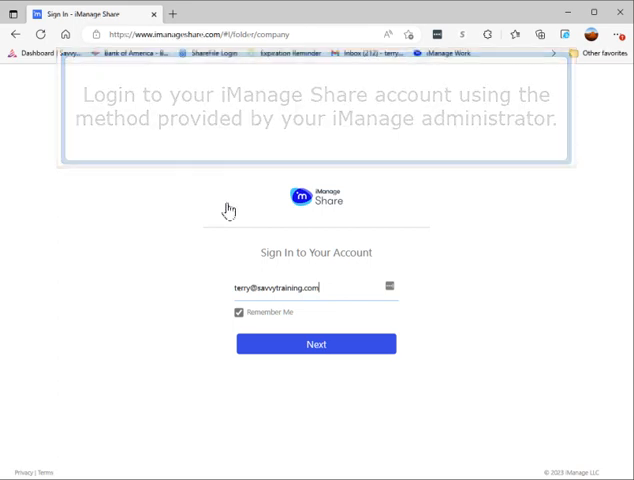
# - Sign in to iManage Share and open the work.goimanage.com company folder list
pyautogui.click(316, 343)
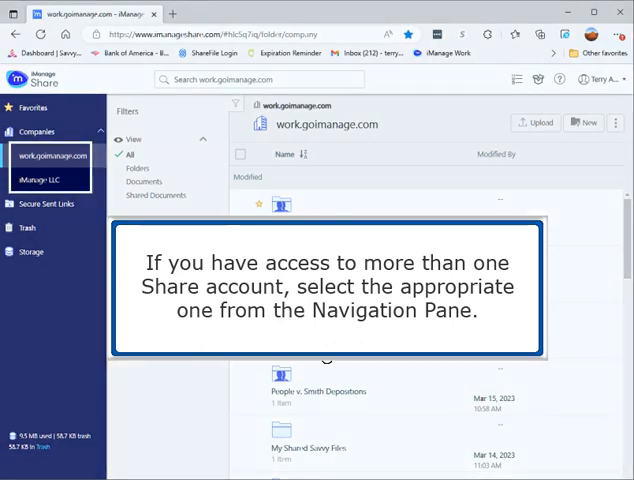
pyautogui.click(37, 179)
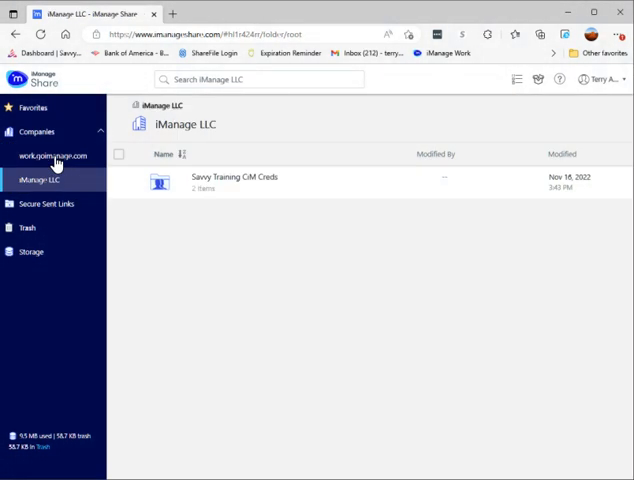
pyautogui.click(52, 155)
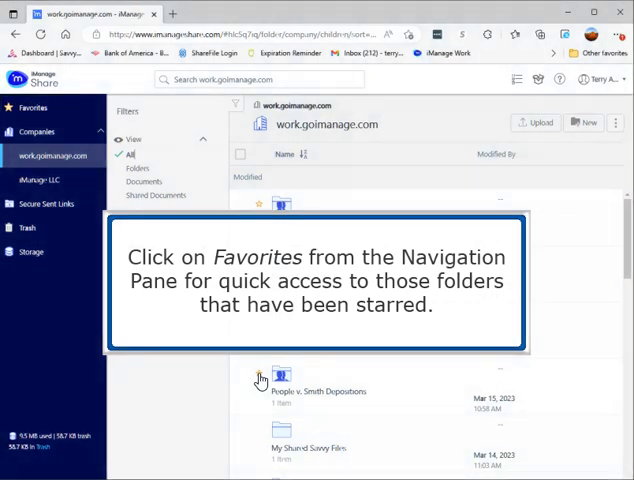
# - Show the starred Favorites list and open the Drafts folder under work.goimanage.com
pyautogui.click(33, 107)
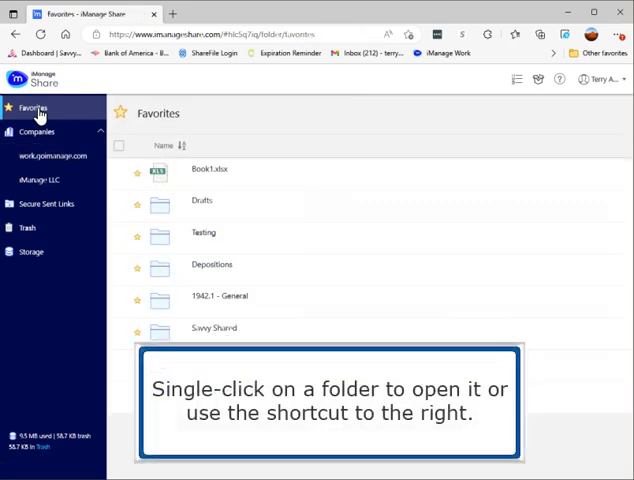
pyautogui.click(202, 200)
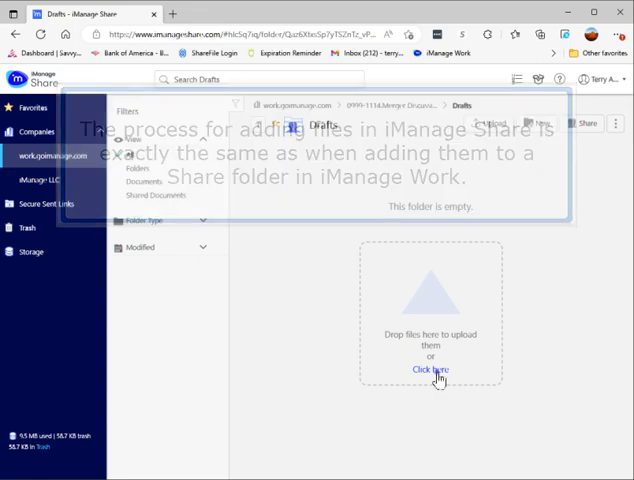
# - Upload banner4.png into Drafts and subscribe to the folder's activity notifications
pyautogui.click(432, 369)
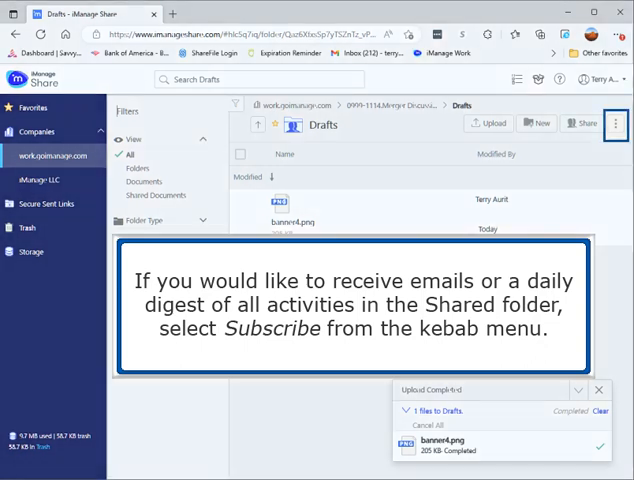
pyautogui.click(615, 123)
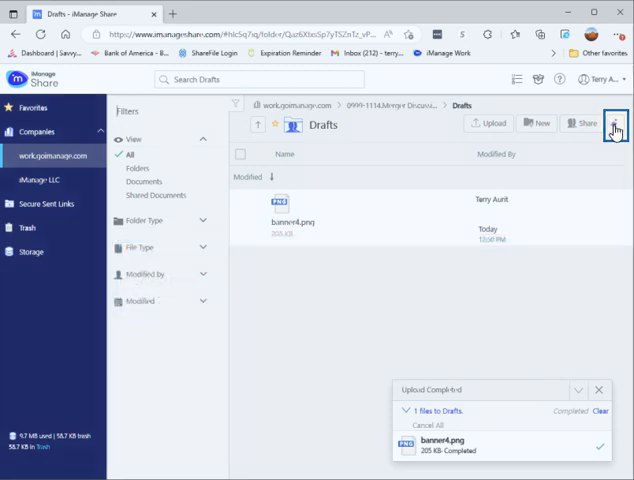
pyautogui.click(614, 123)
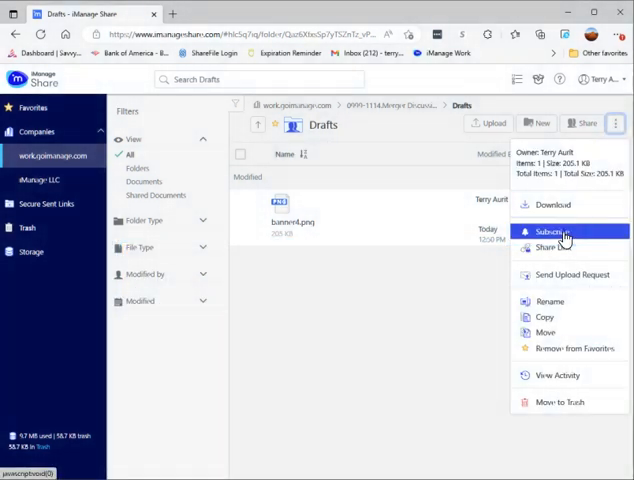
pyautogui.click(560, 231)
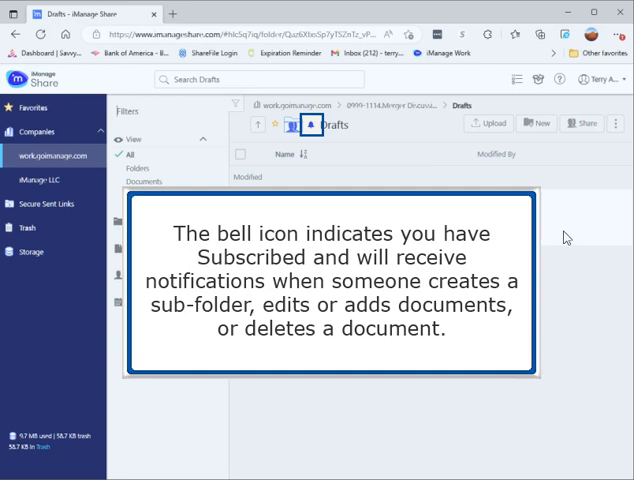